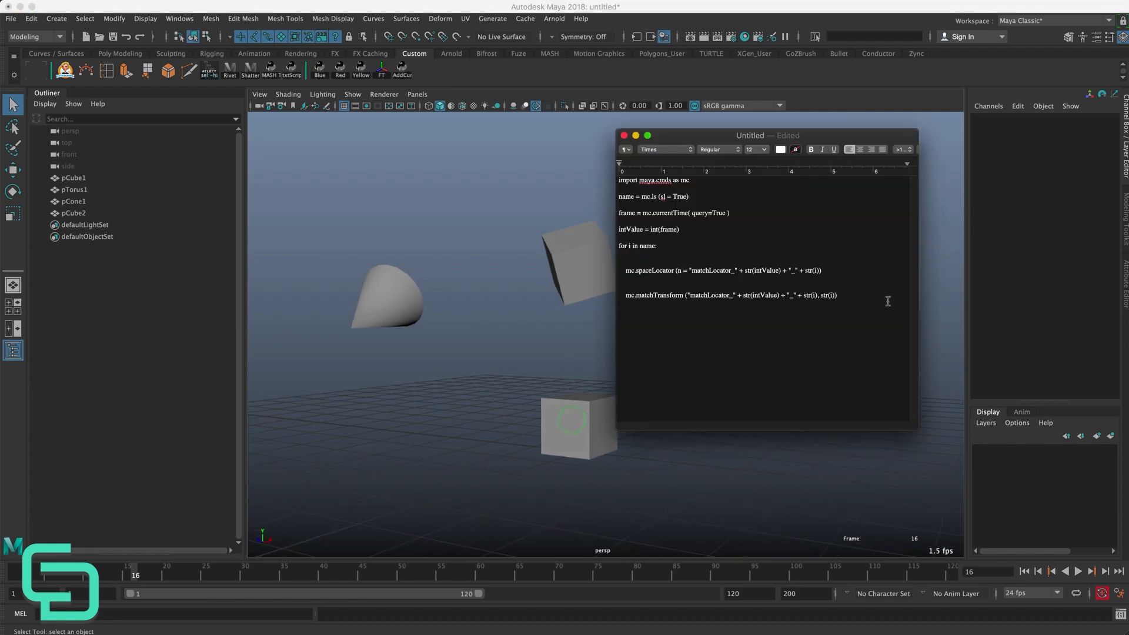
Copy the full match-locator script from TextEdit and switch Maya's command line to Python
key("ctrl+a")
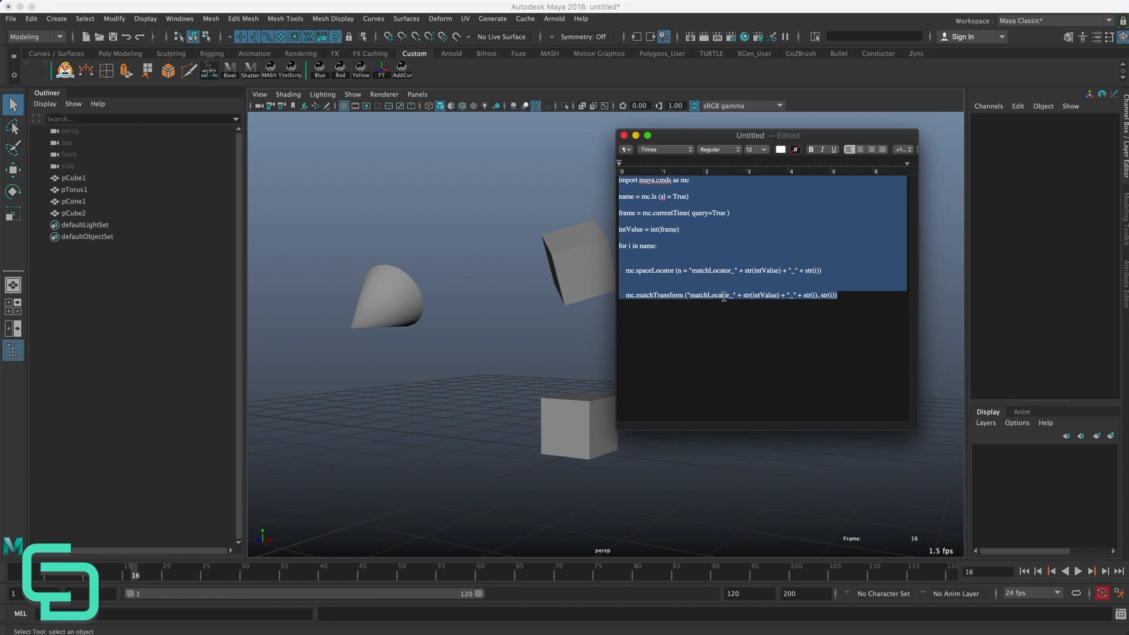
mouse_move(836, 97)
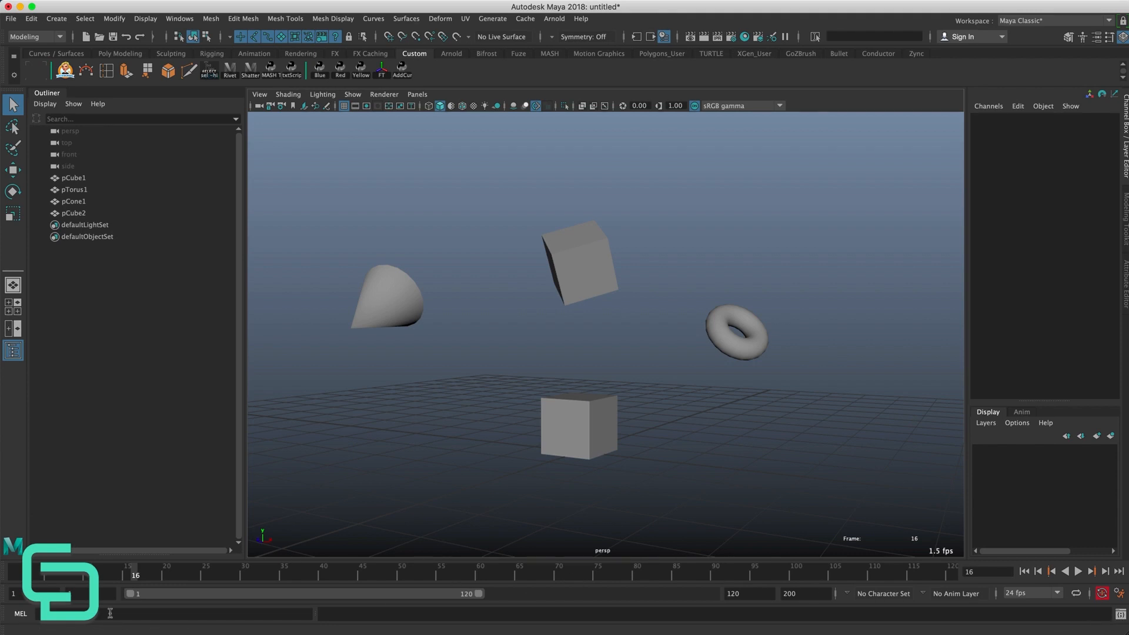
mouse_move(14, 621)
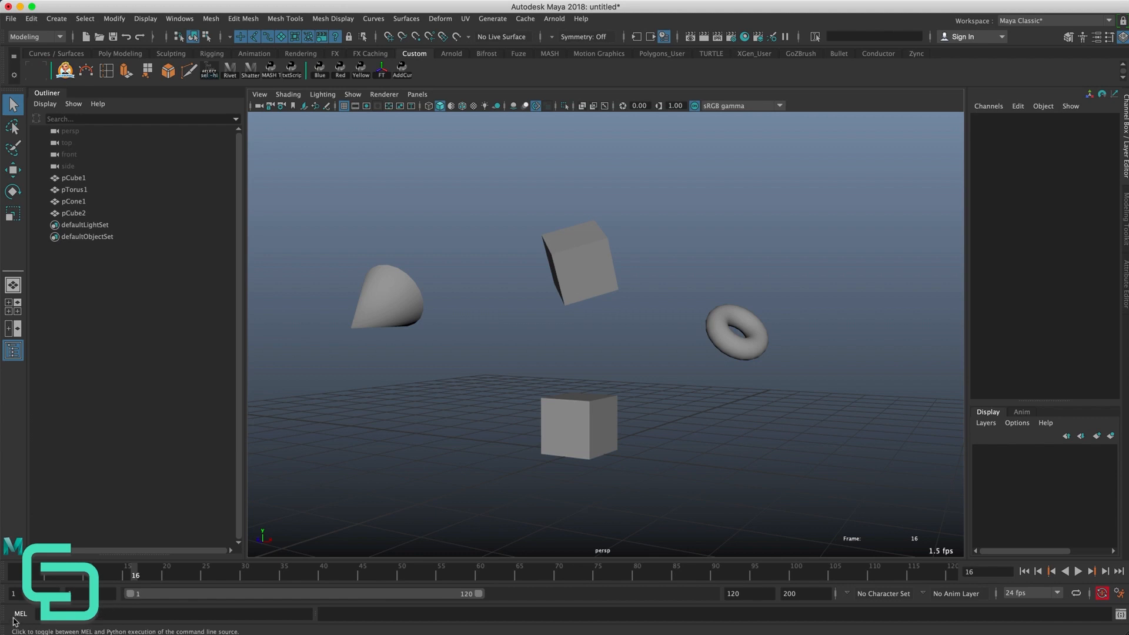
left_click(20, 613)
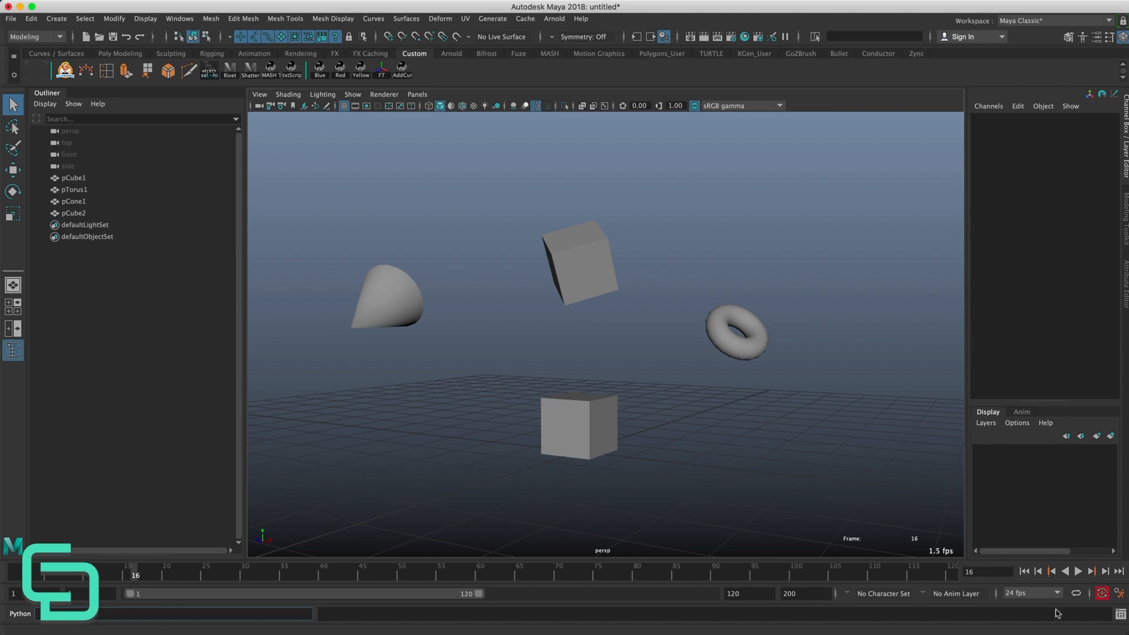
Open the Script Editor and add a new Python tab for the script
left_click(1121, 609)
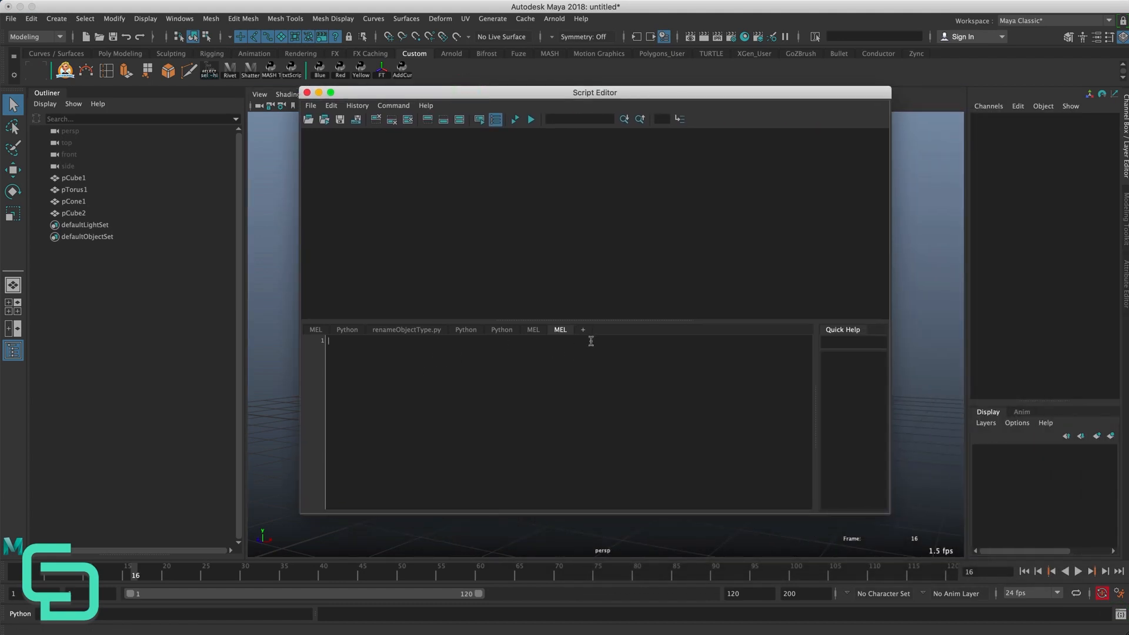
left_click(19, 613)
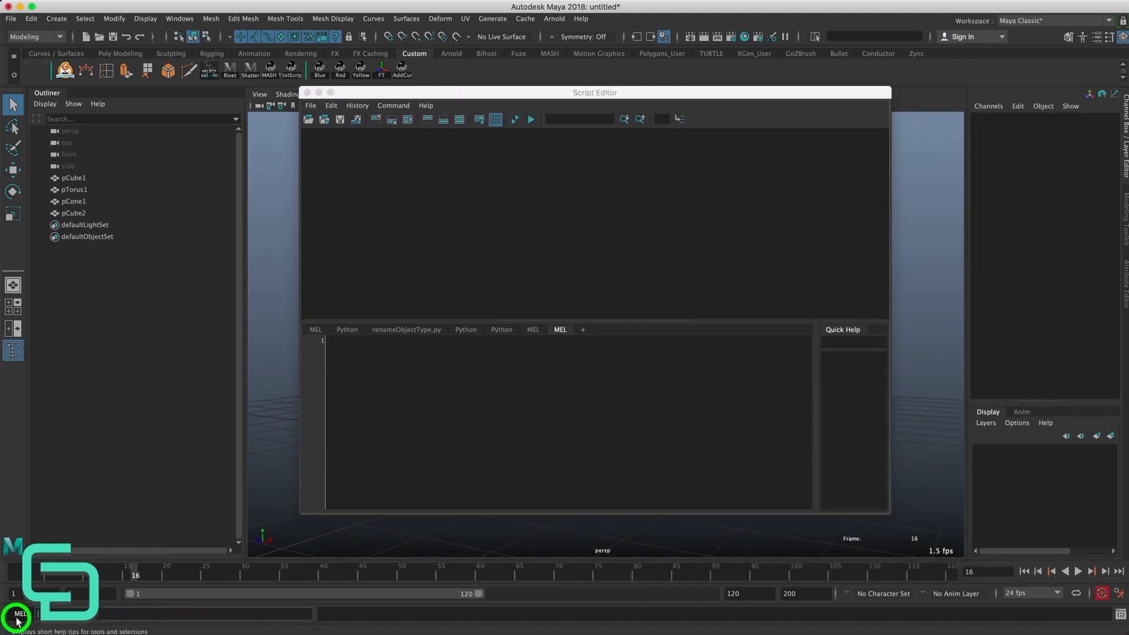
left_click(581, 330)
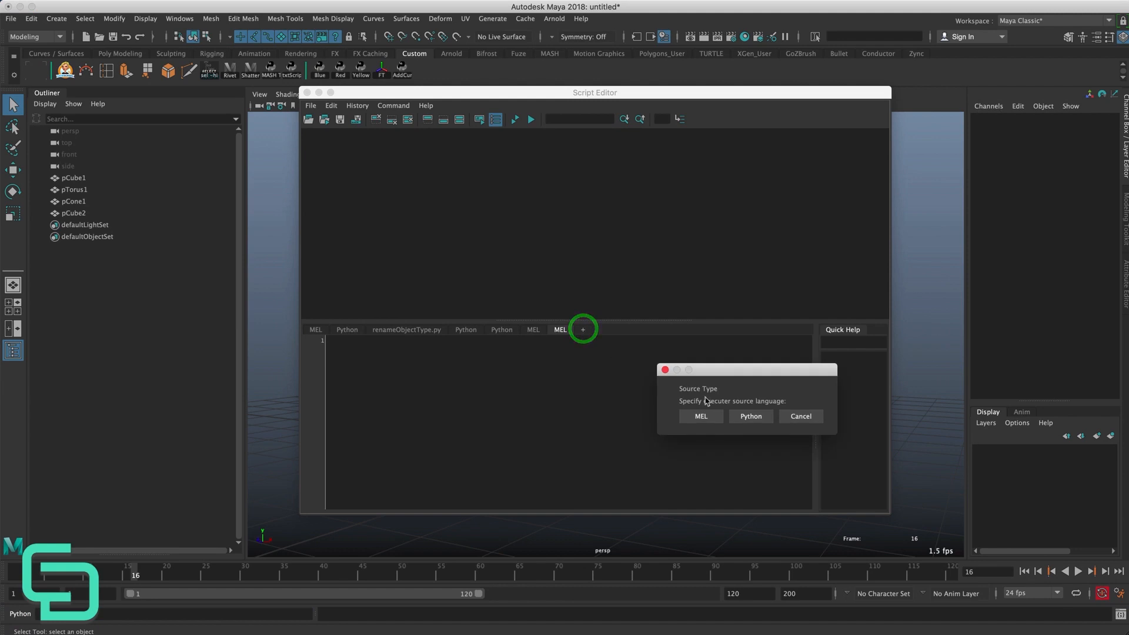
left_click(751, 417)
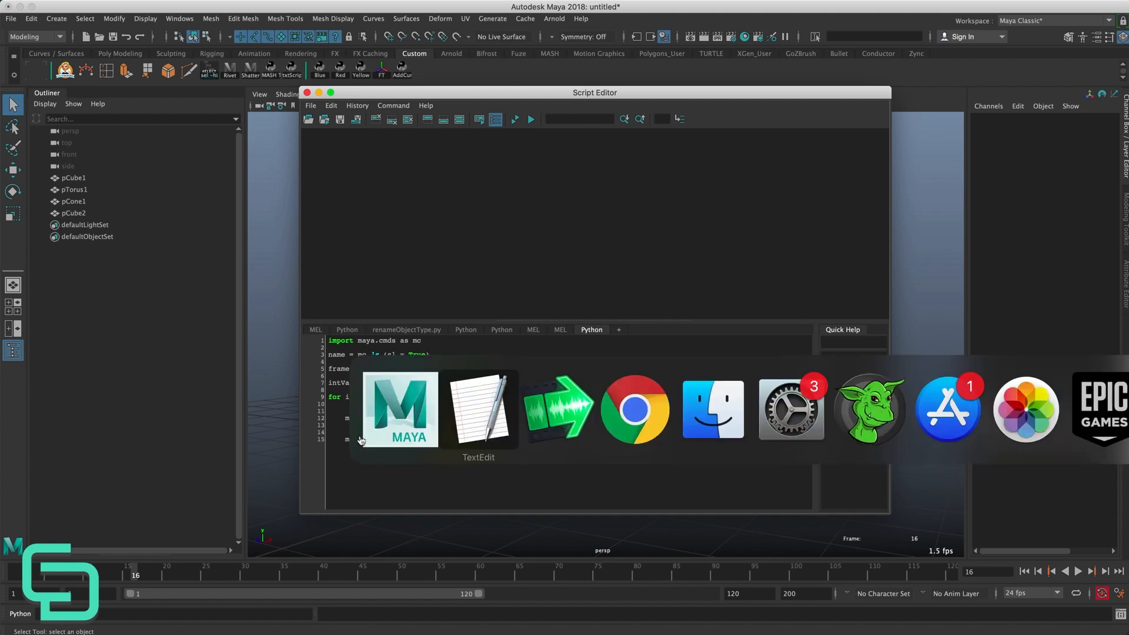
Switch to TextEdit and back, then select all the script text in the Python tab
left_click(478, 409)
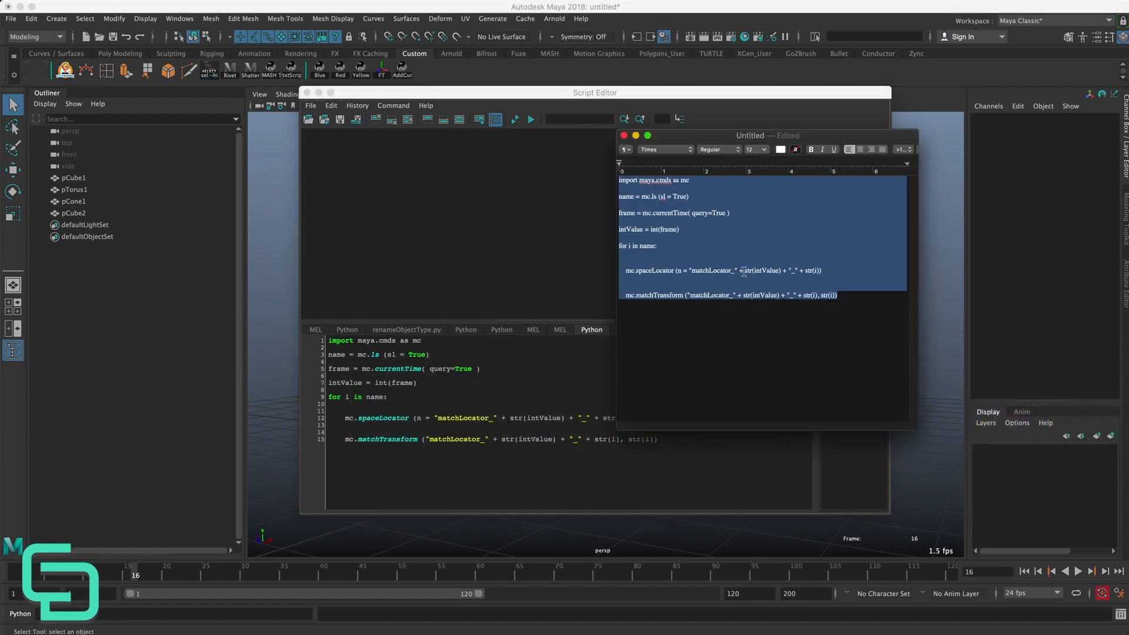
left_click(632, 297)
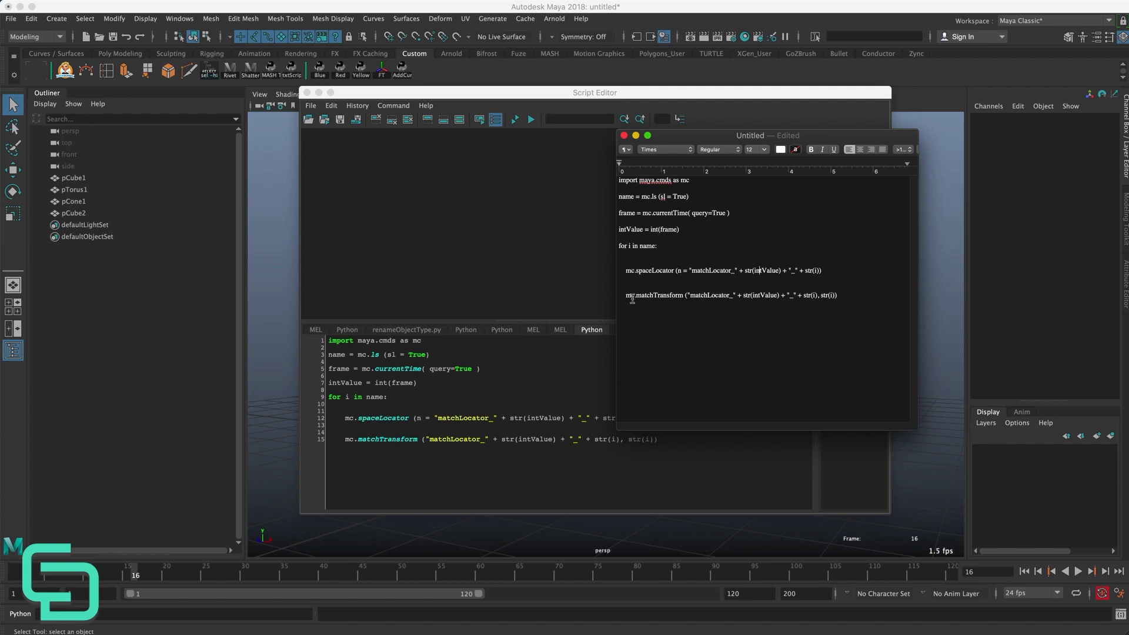
left_click(624, 136)
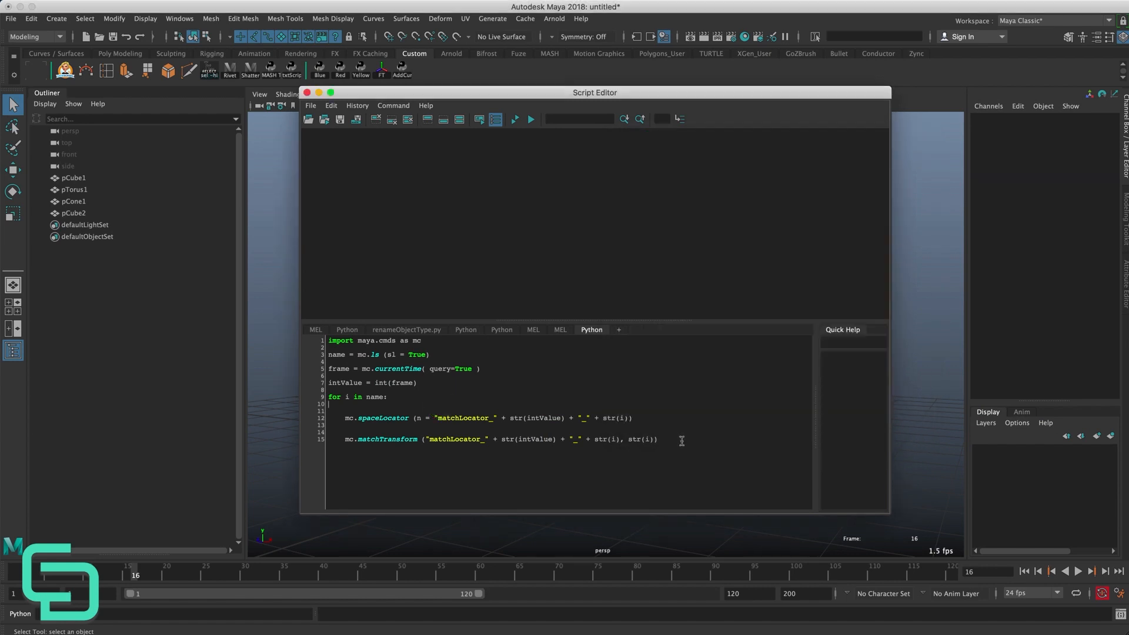
key("ctrl+a")
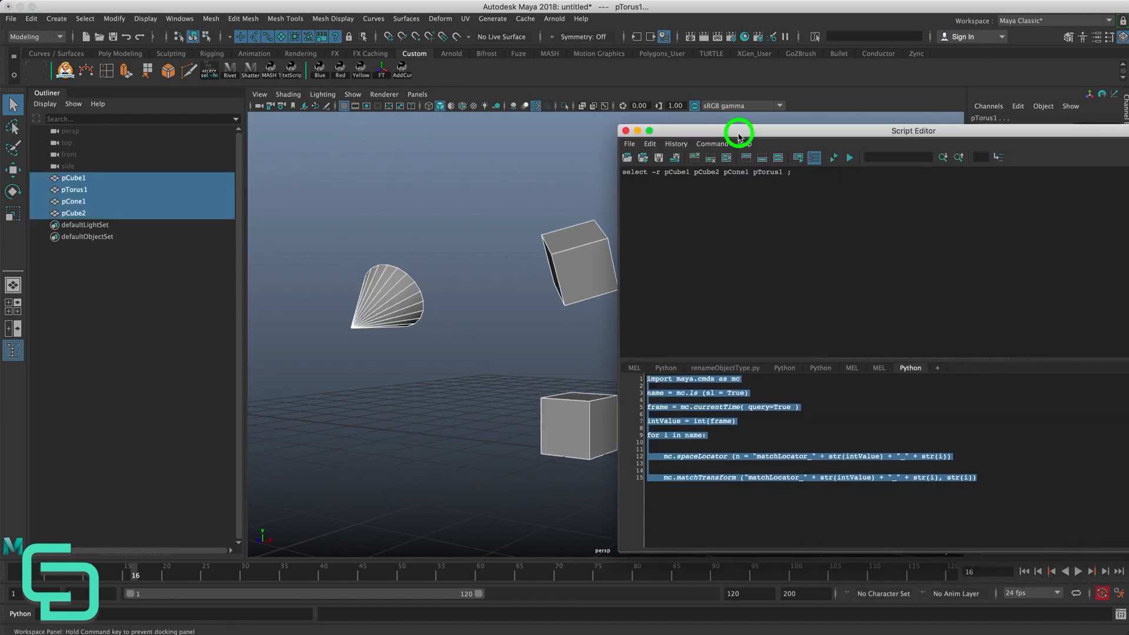
Execute the script to make matchLocator_16 locators, inspect one, and go to frame 23
left_click(833, 157)
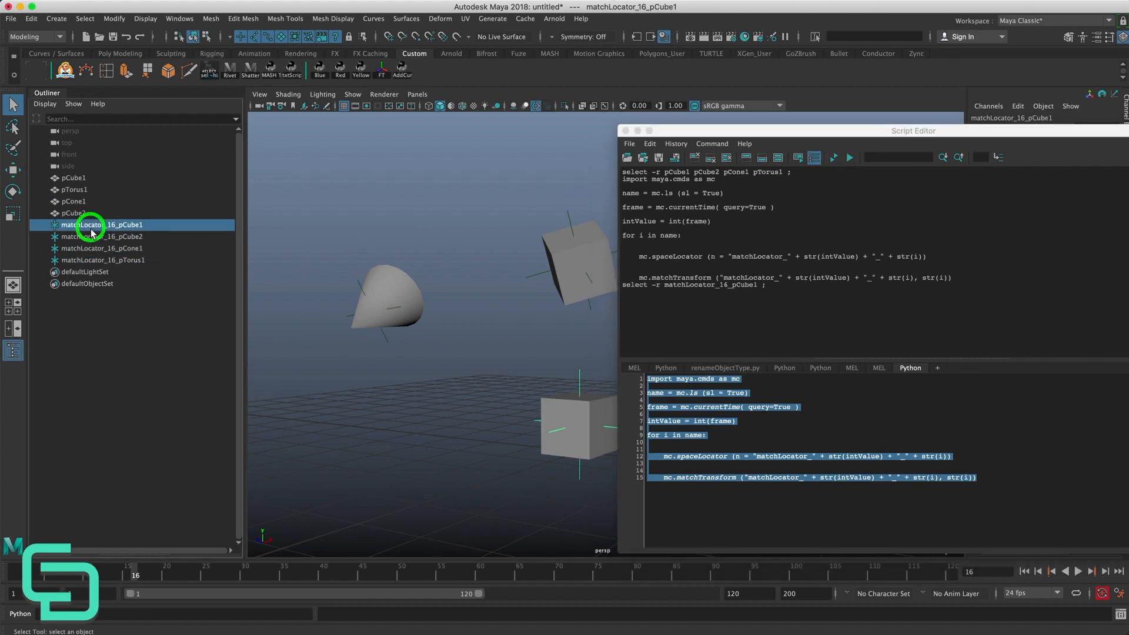
left_click(103, 260)
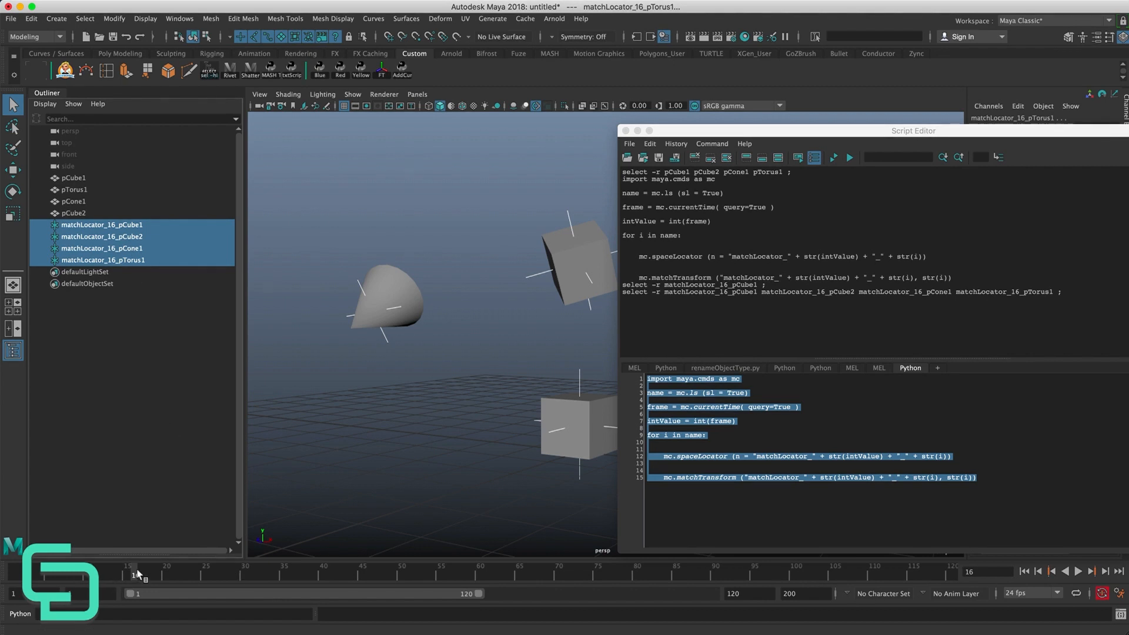
left_click(1078, 571)
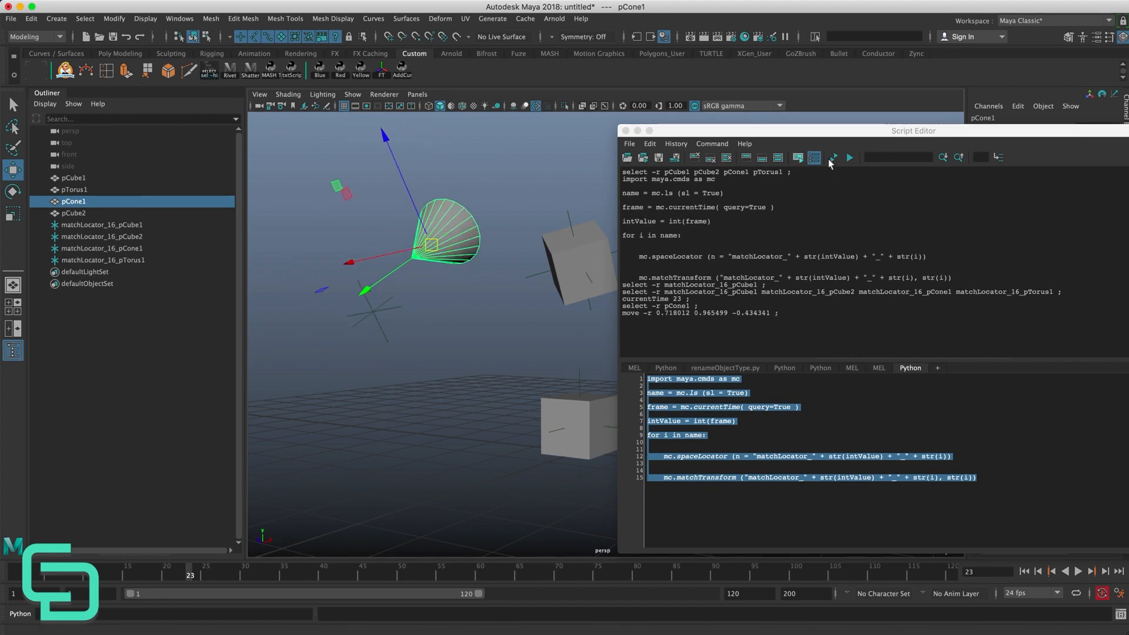
Run the script on the moved pCone1 at frame 23, then undo the locator
left_click(834, 157)
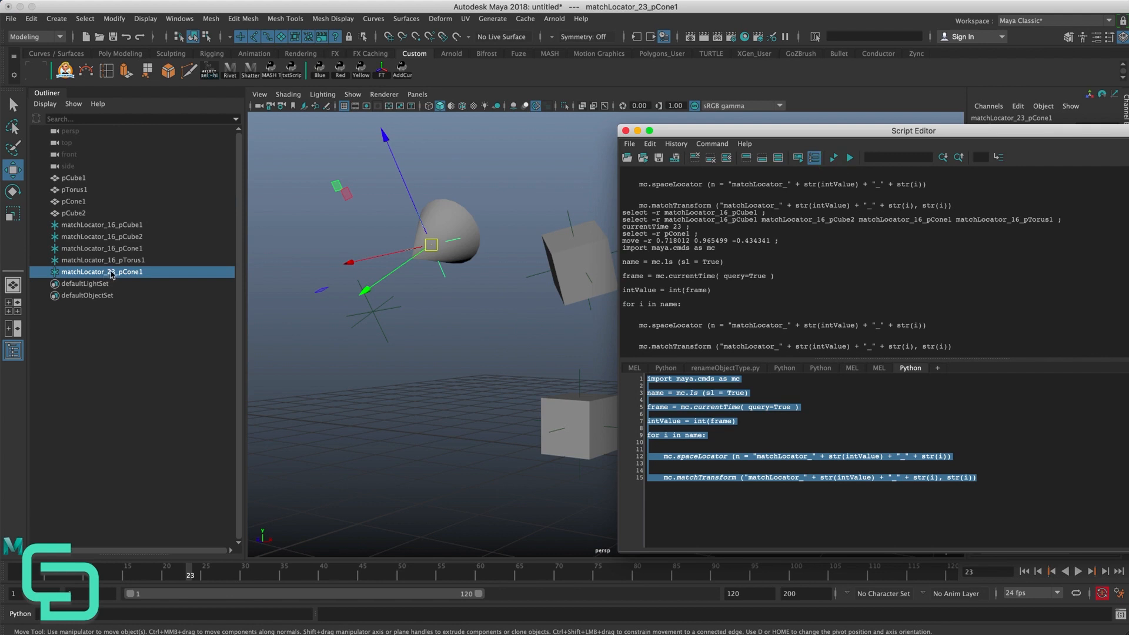
mouse_move(118, 283)
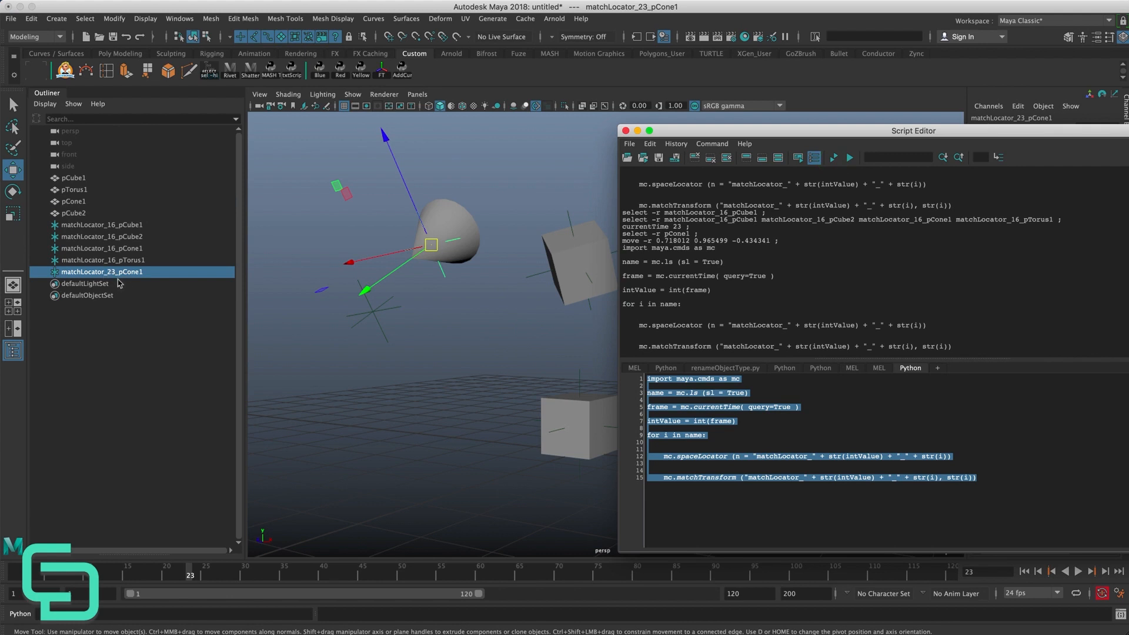
mouse_move(430, 333)
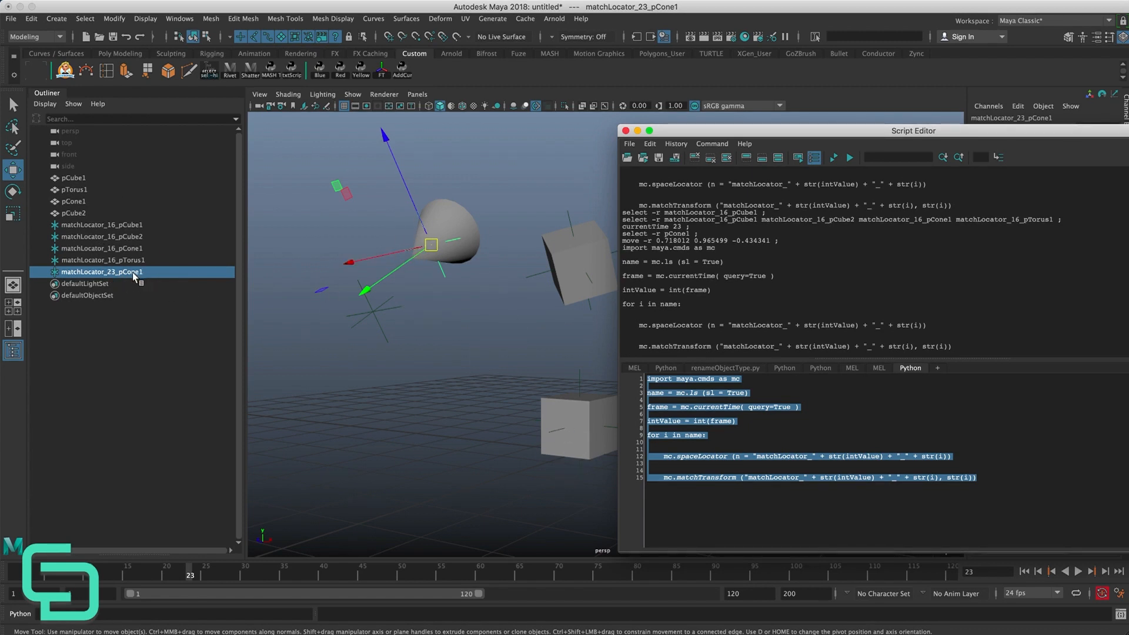
left_click(111, 236)
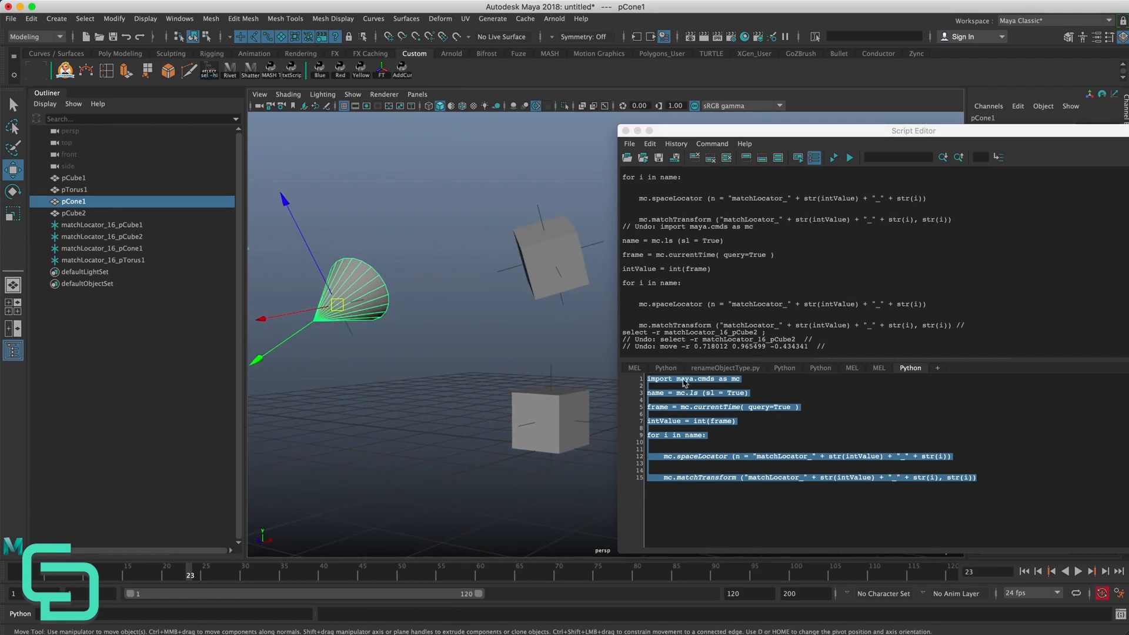
mouse_move(675, 387)
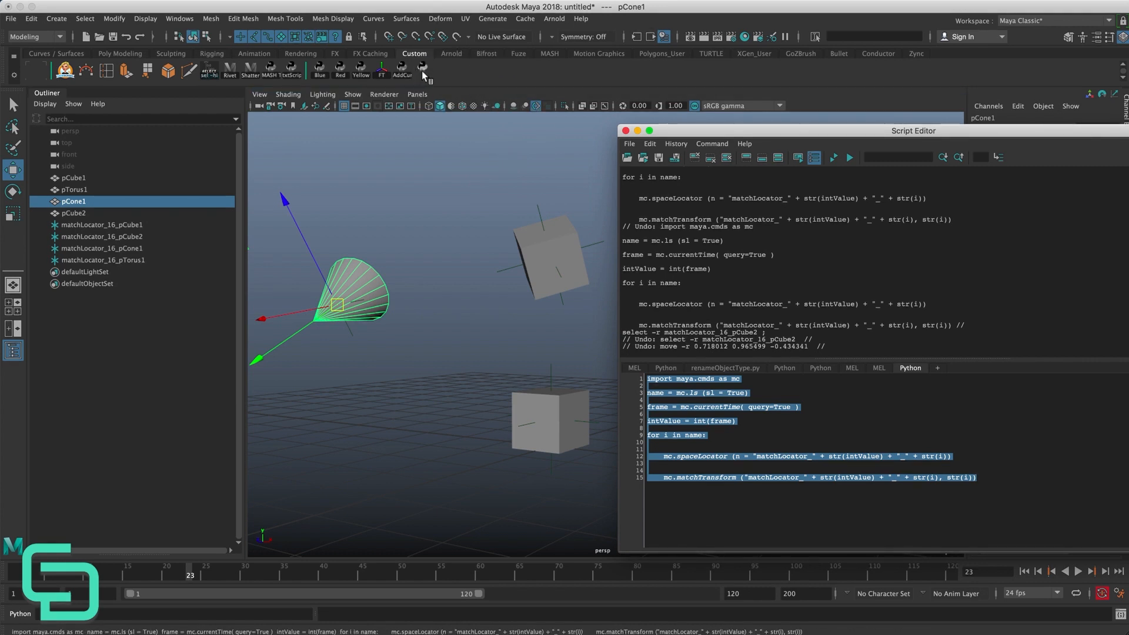
Label the new shelf tool 'Match' in the Shelf Editor and save all shelves
left_click(423, 70)
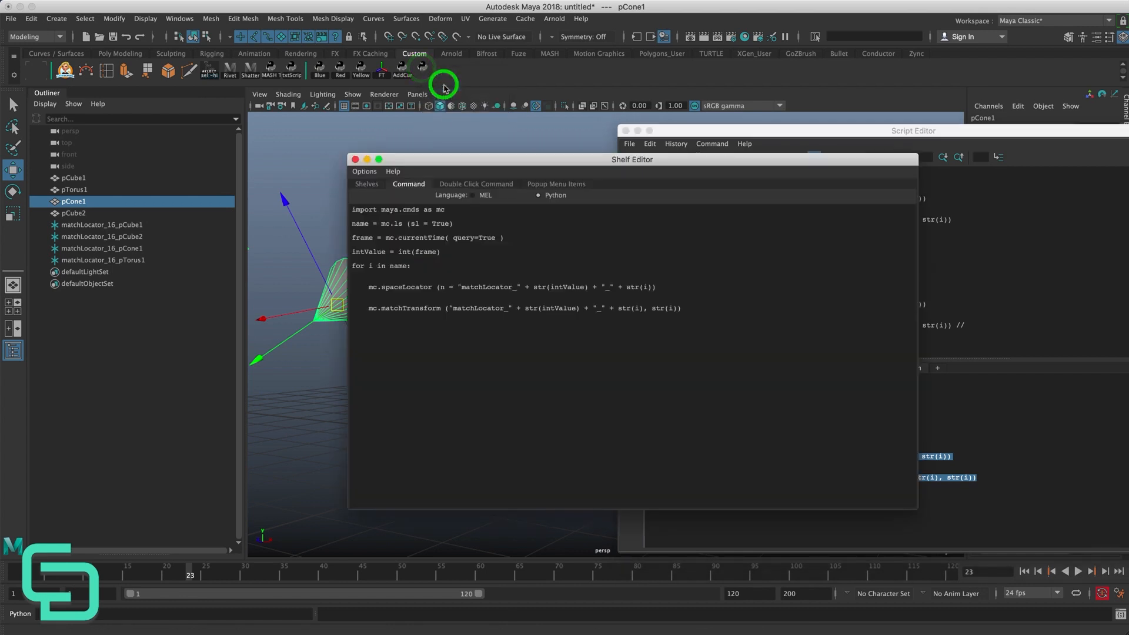
left_click(366, 183)
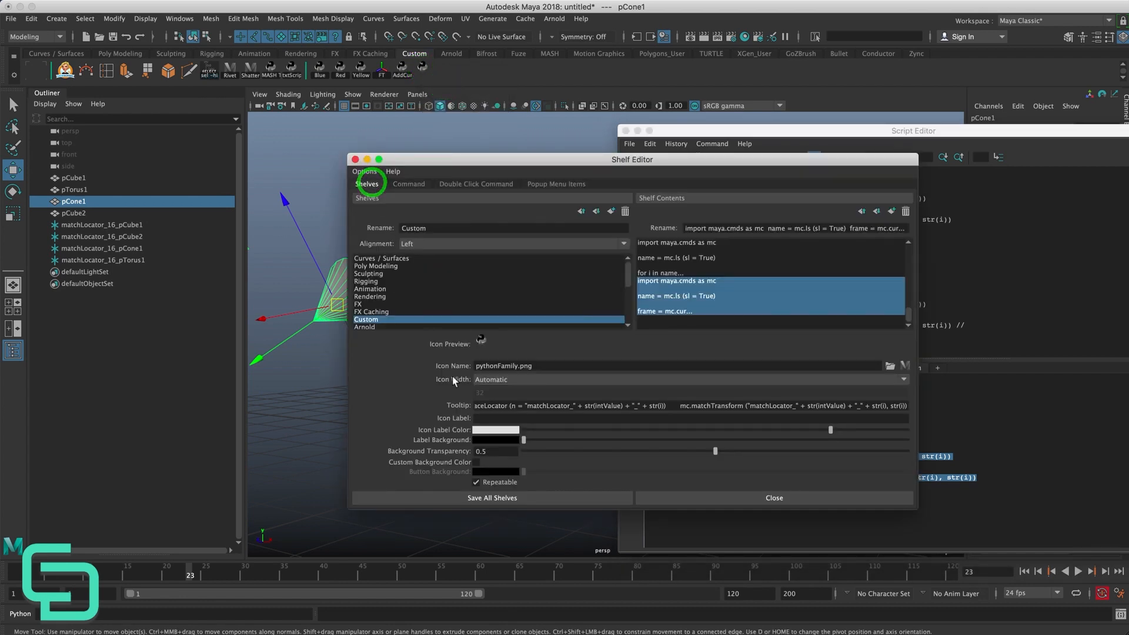
left_click(494, 418)
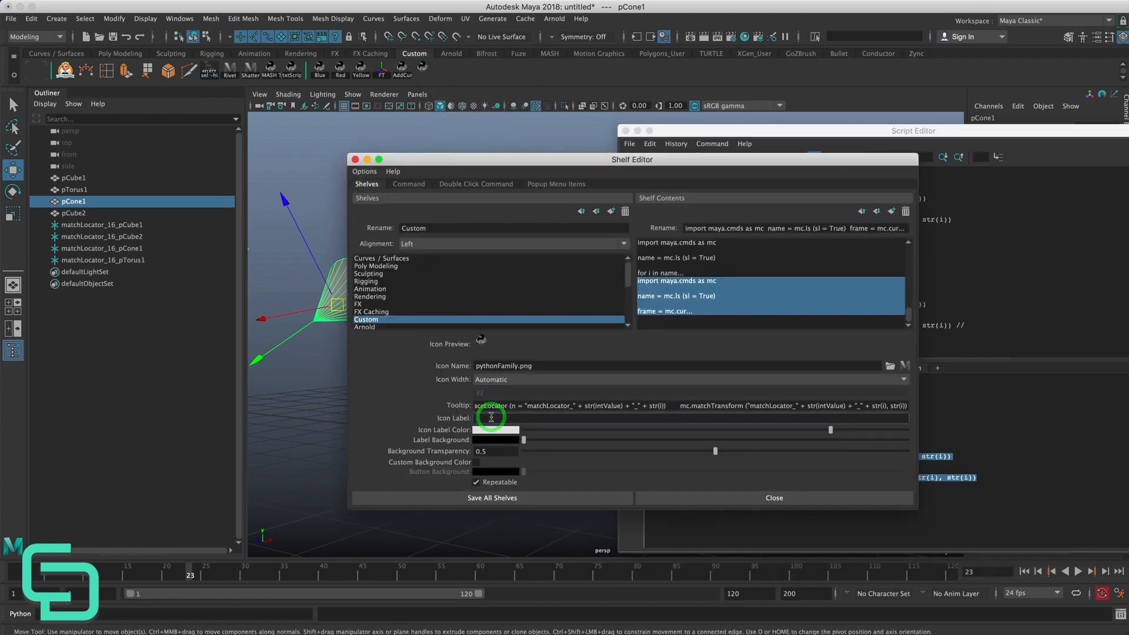
type("Match")
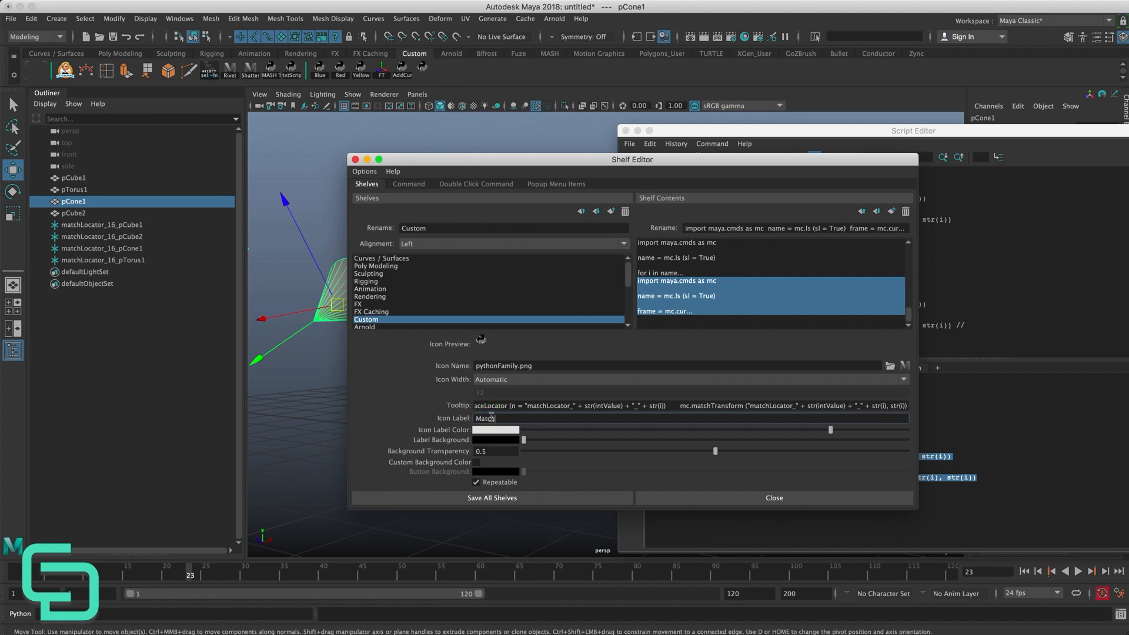
left_click(491, 498)
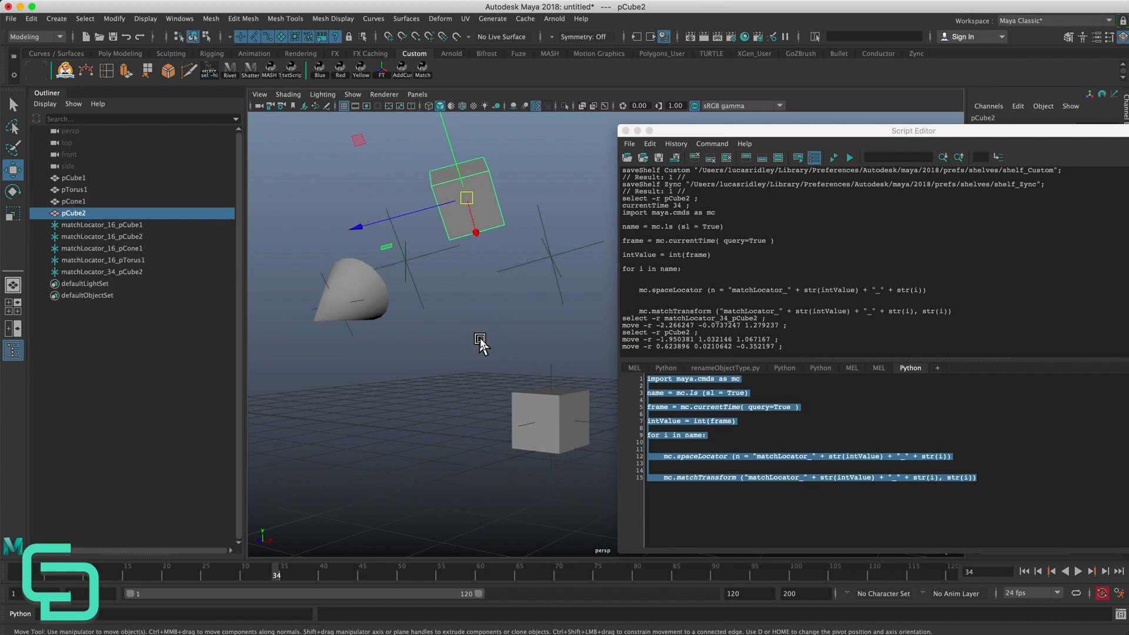
mouse_move(475, 301)
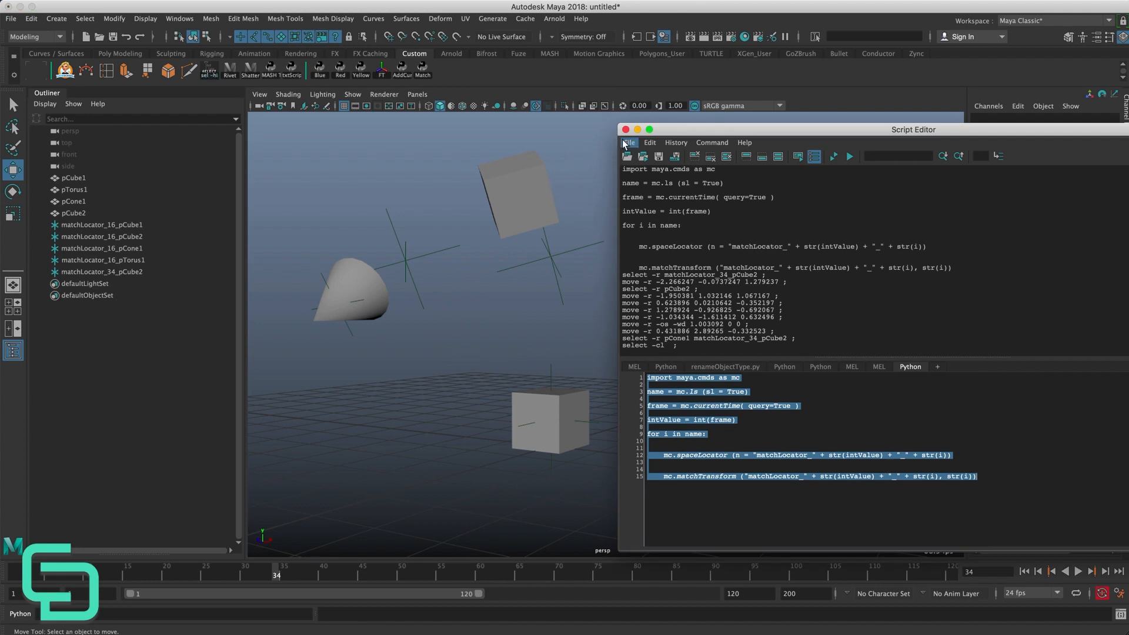
left_click(629, 141)
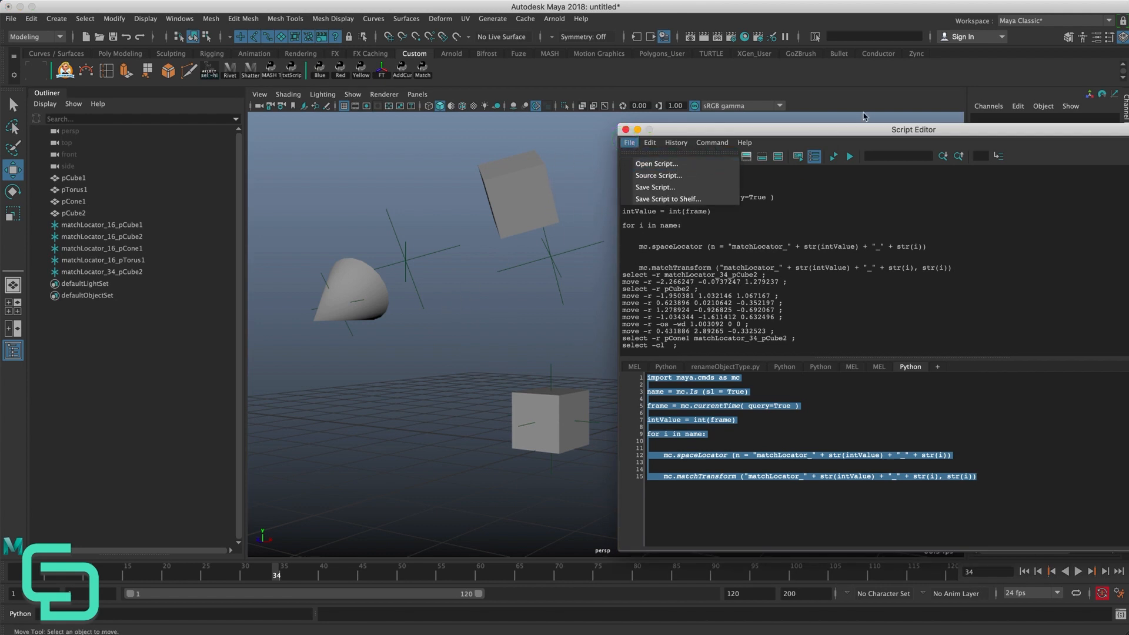
mouse_move(655, 164)
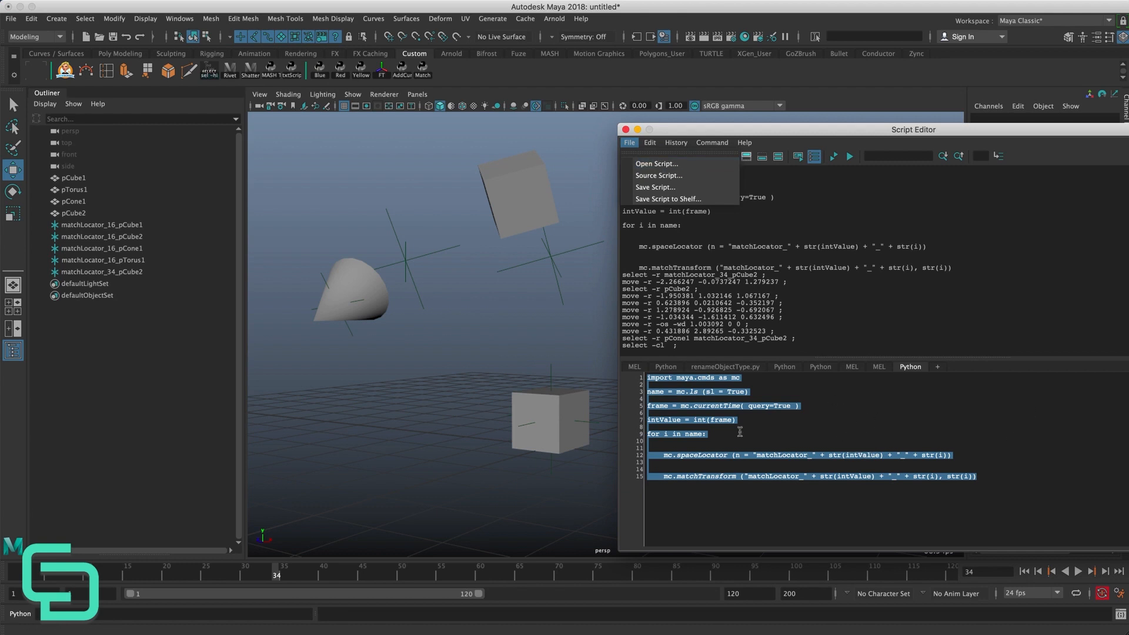
left_click(497, 367)
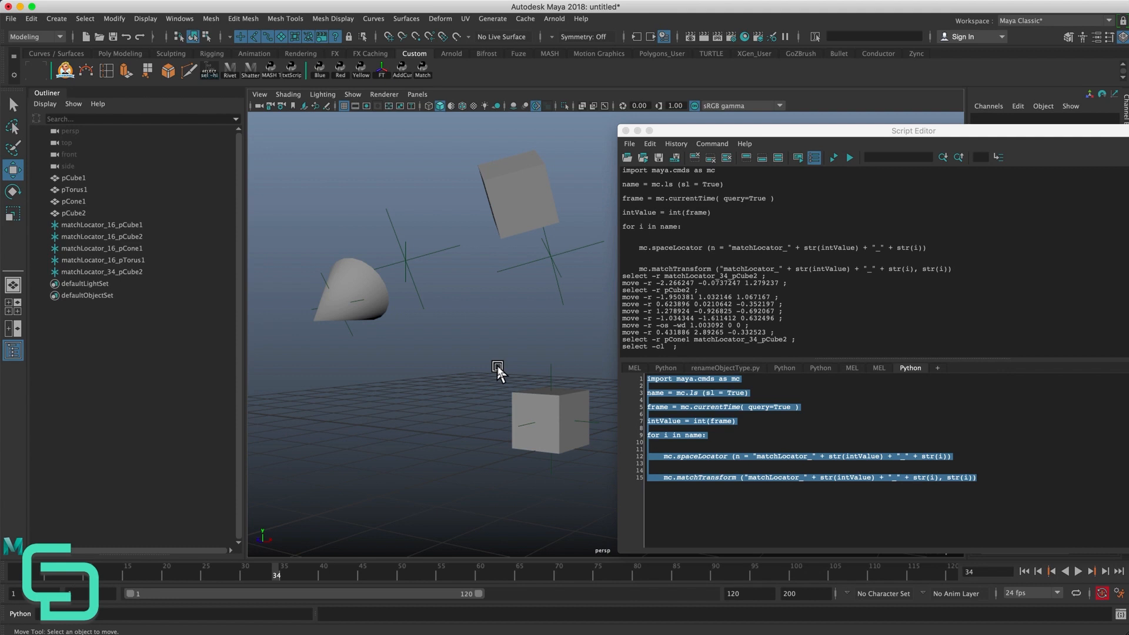